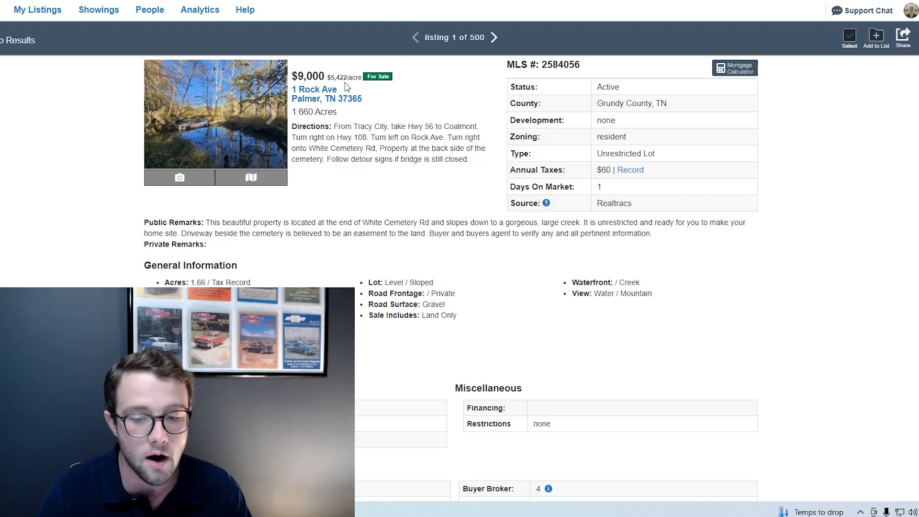
left_click(216, 114)
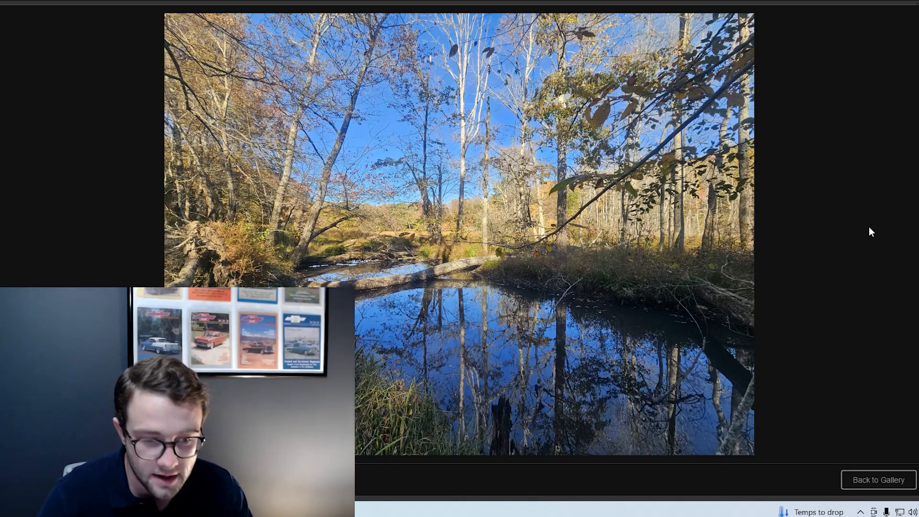
mouse_move(870, 253)
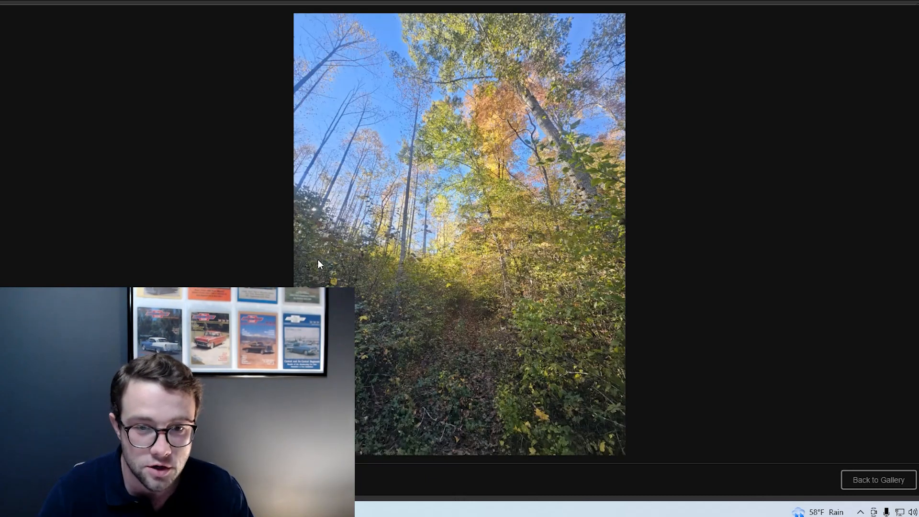
mouse_move(475, 342)
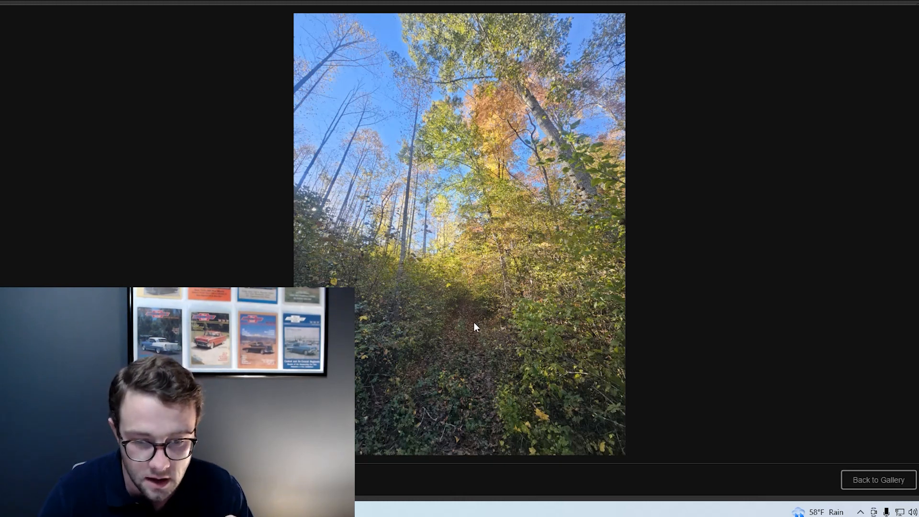
mouse_move(475, 353)
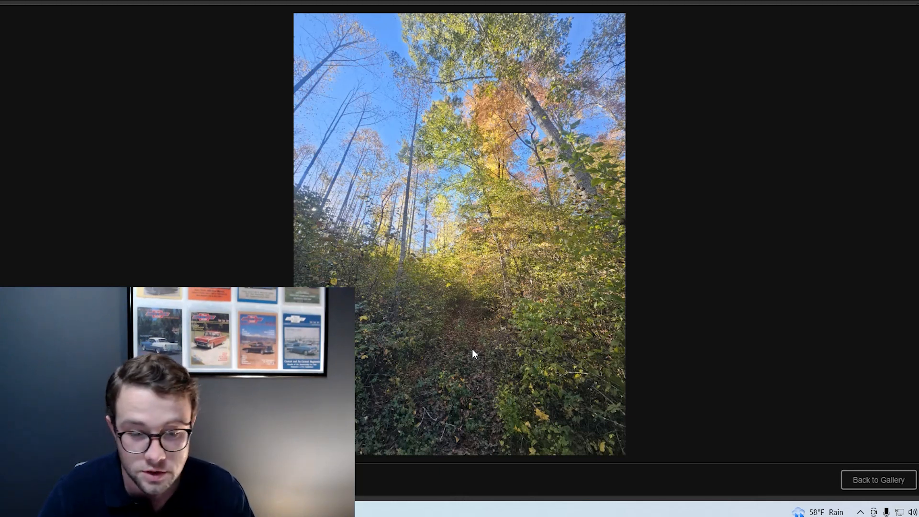
mouse_move(913, 261)
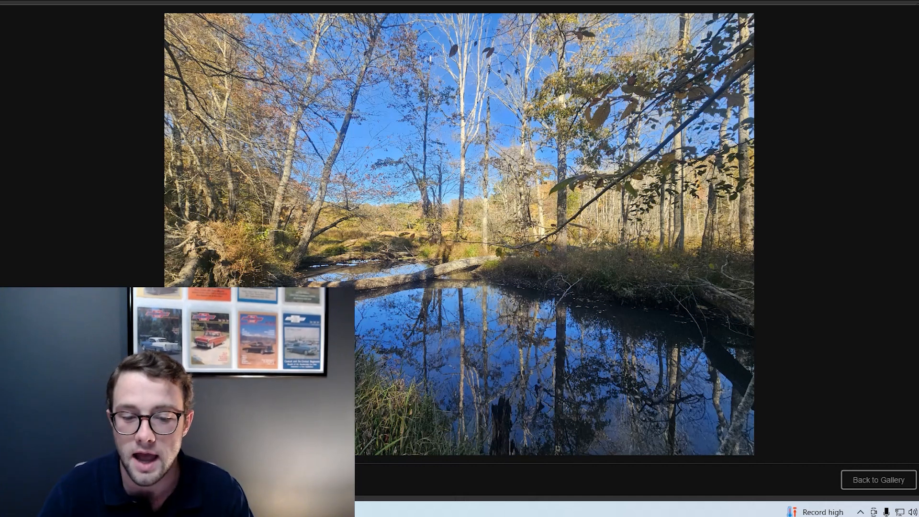
- Leave the photo viewer and return to the 1 Rock Ave listing details
left_click(878, 479)
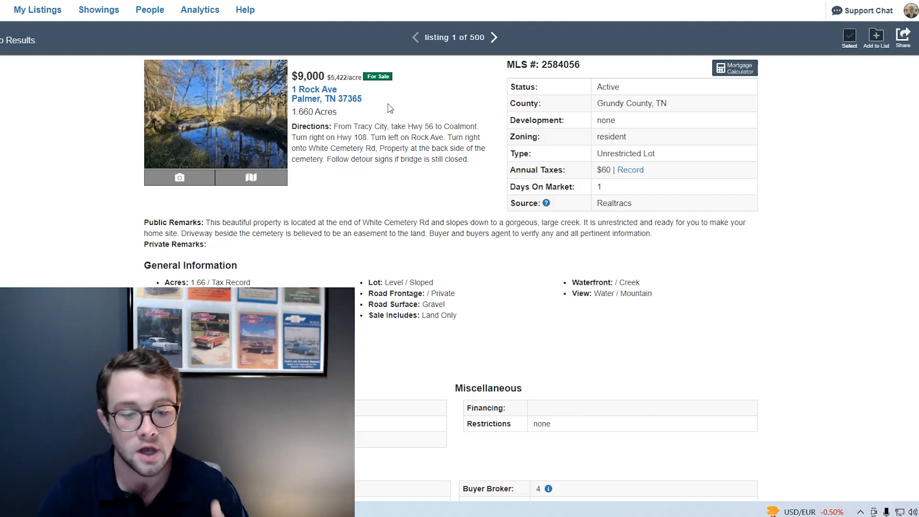
mouse_move(397, 196)
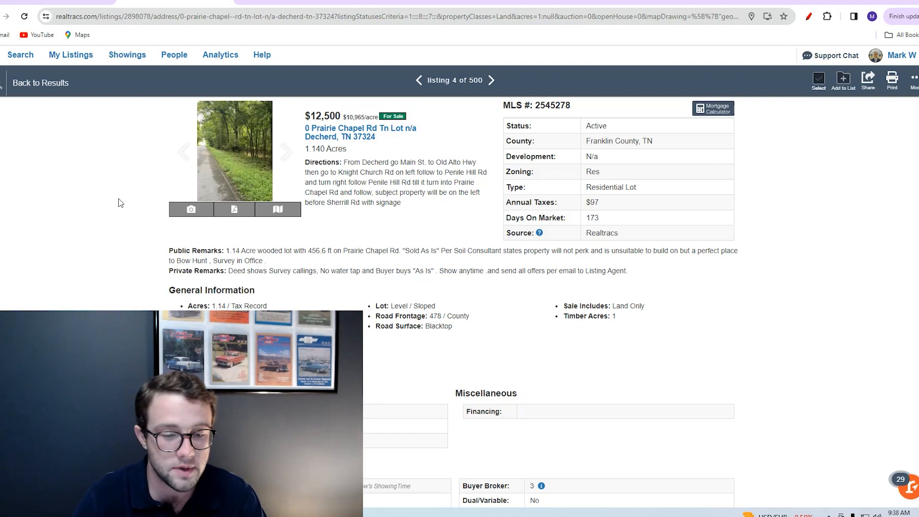
mouse_move(380, 262)
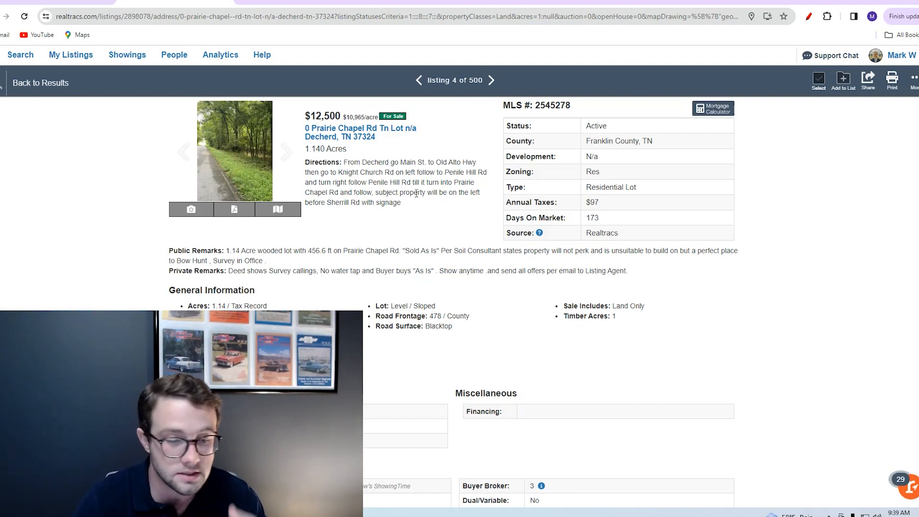
mouse_move(397, 223)
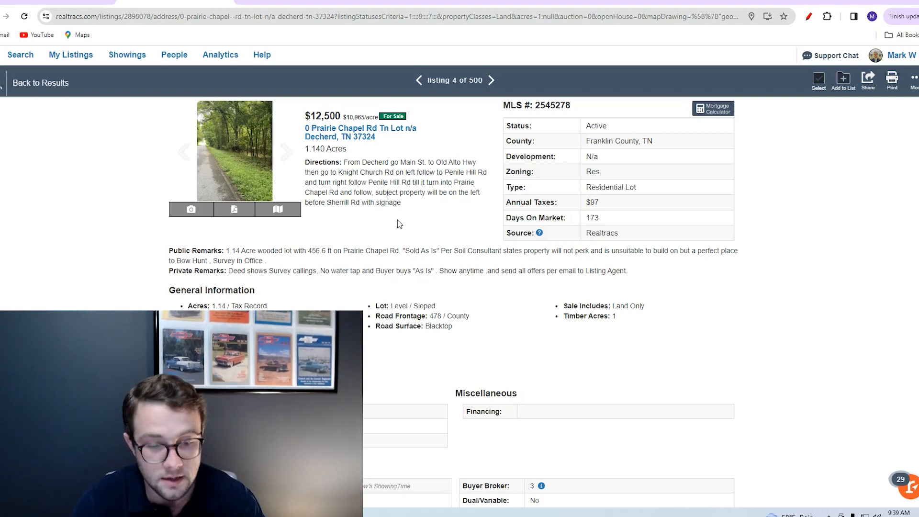
mouse_move(394, 236)
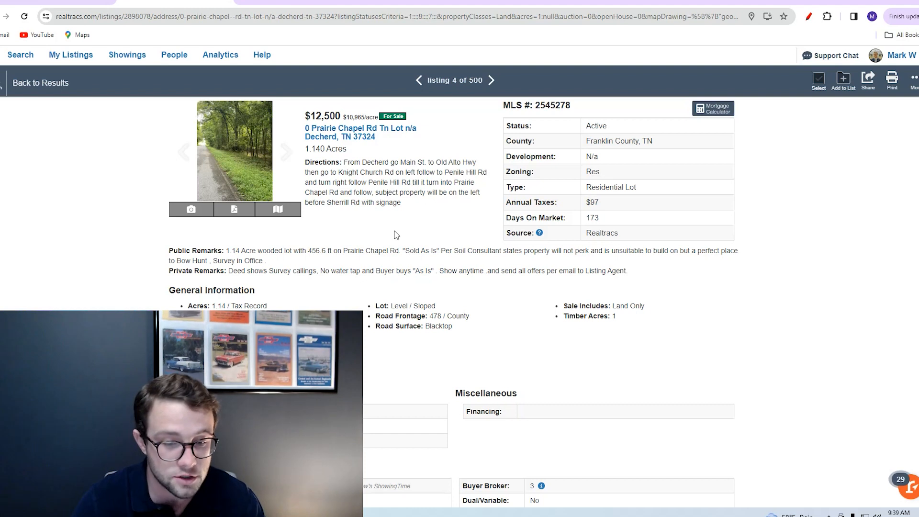
mouse_move(411, 216)
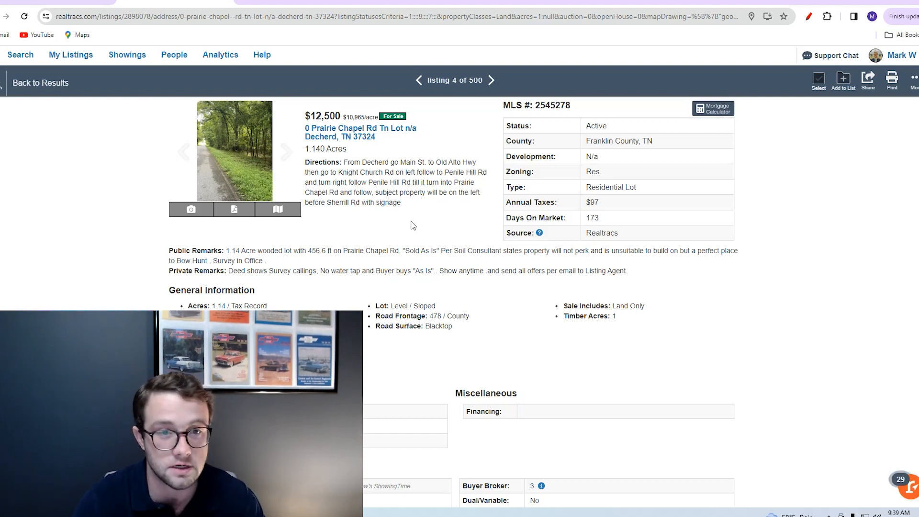
mouse_move(317, 158)
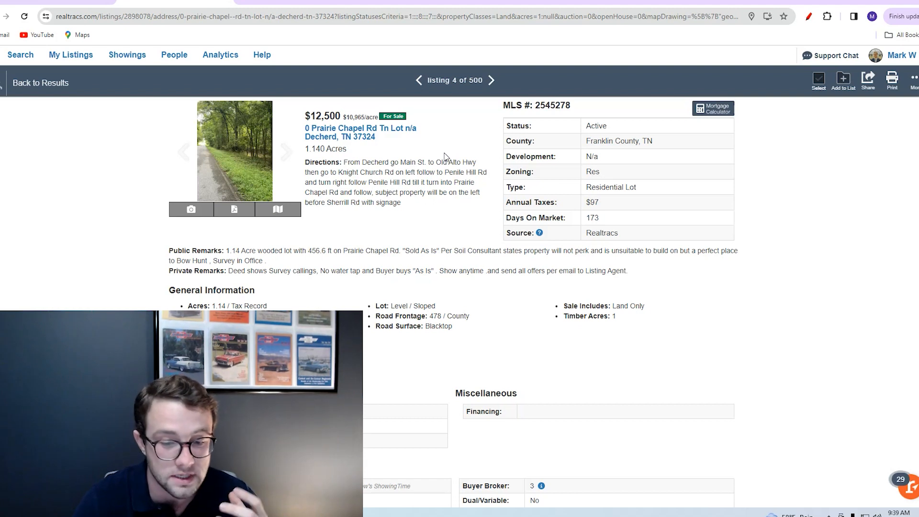
mouse_move(445, 167)
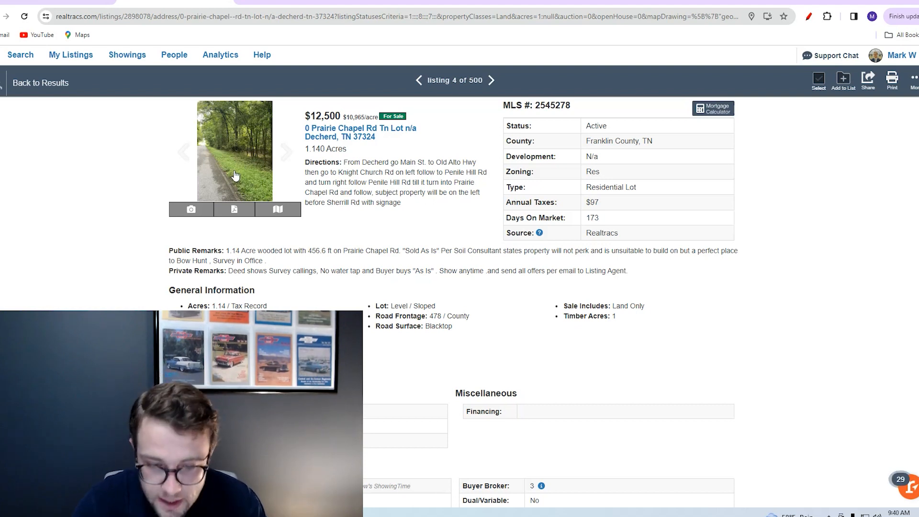
- Enlarge the 0 Prairie Chapel Rd lot's wooded roadside photo to full size
left_click(234, 152)
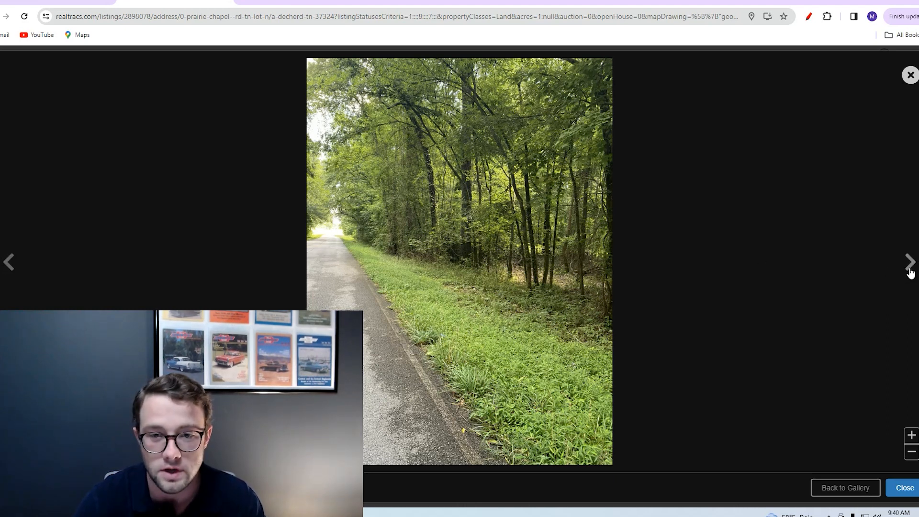
- Page through the lot's wooded photos, then return to its listing details
left_click(909, 262)
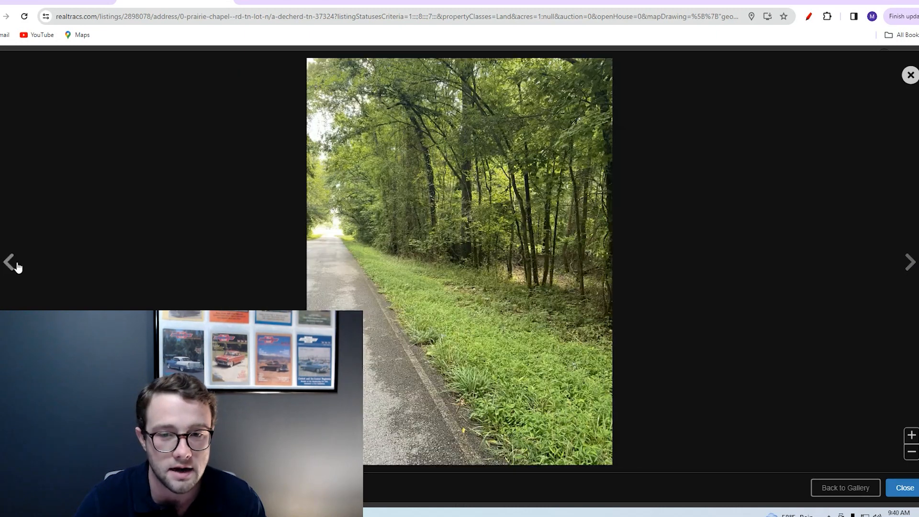
left_click(910, 262)
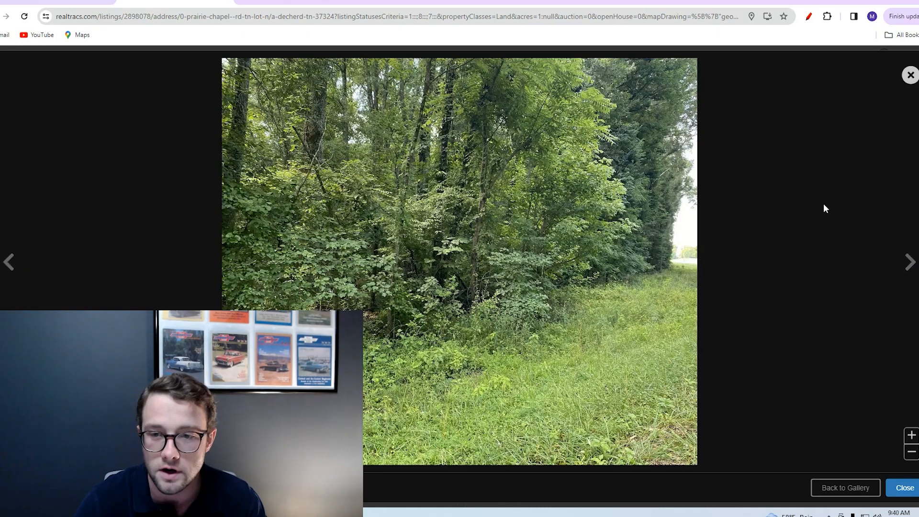
left_click(844, 488)
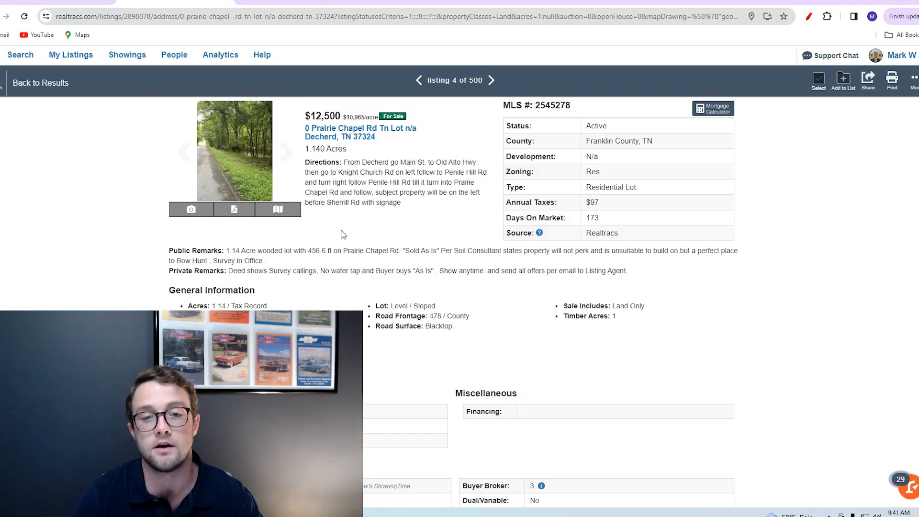
mouse_move(411, 261)
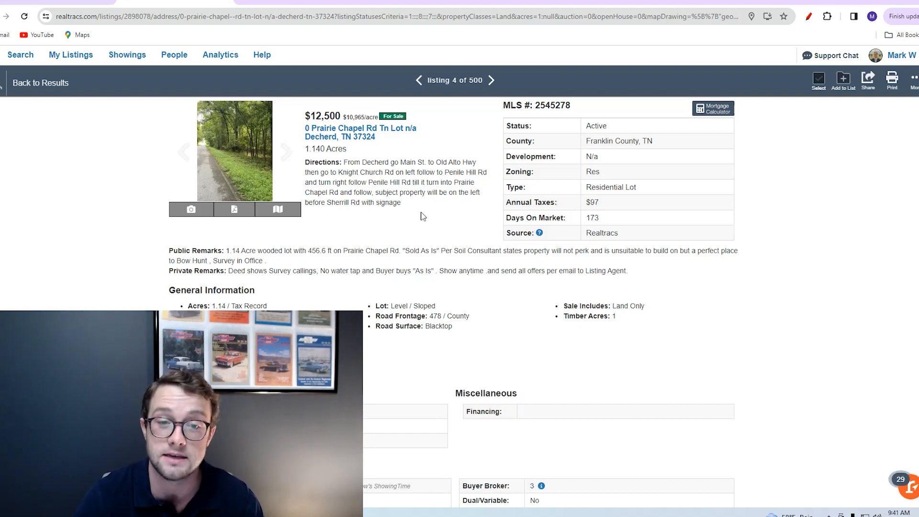
- Move on to listing 3 of 500, the 1-acre Hickman Springs lot in Centerville
left_click(418, 80)
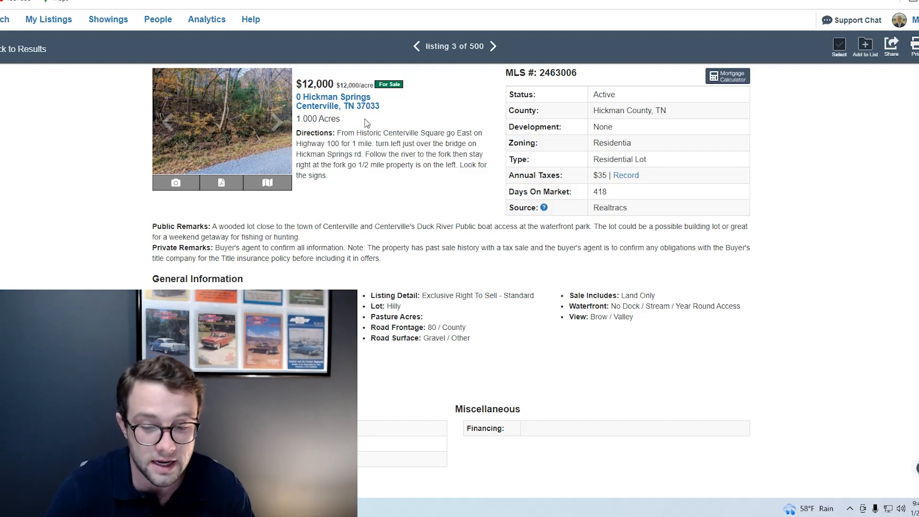
mouse_move(219, 128)
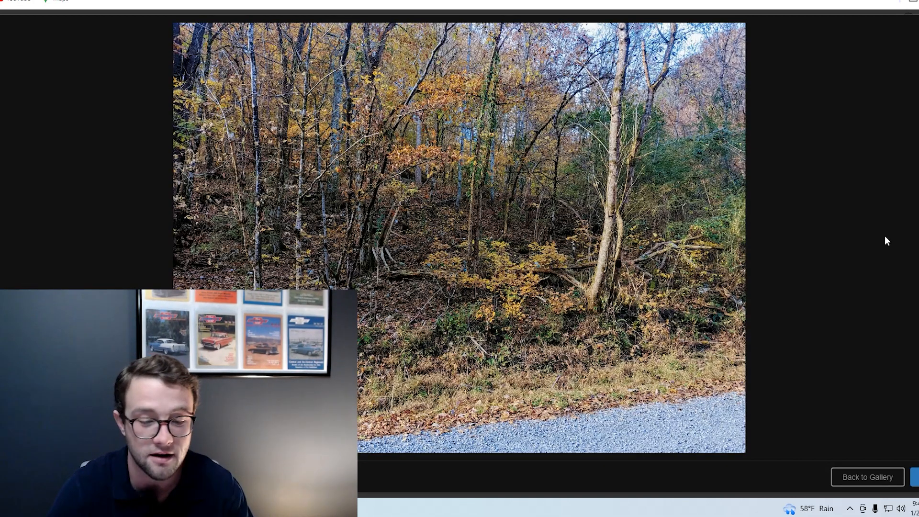
- Show all the Hickman Springs lot's photos together in the gallery and scroll through them
left_click(867, 477)
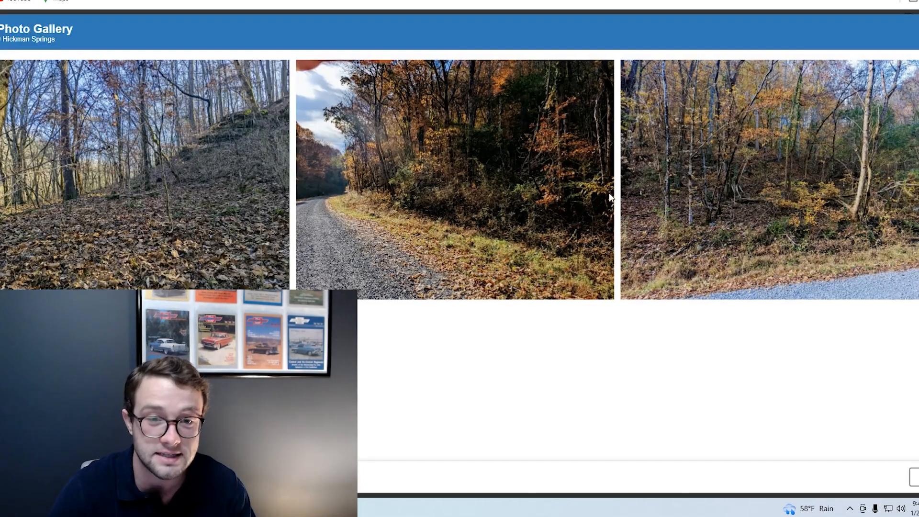
scroll("down", 3)
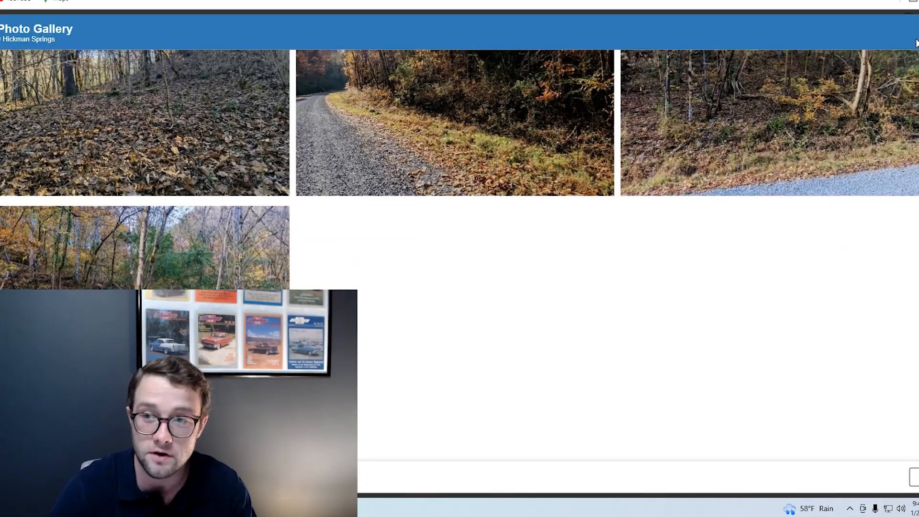